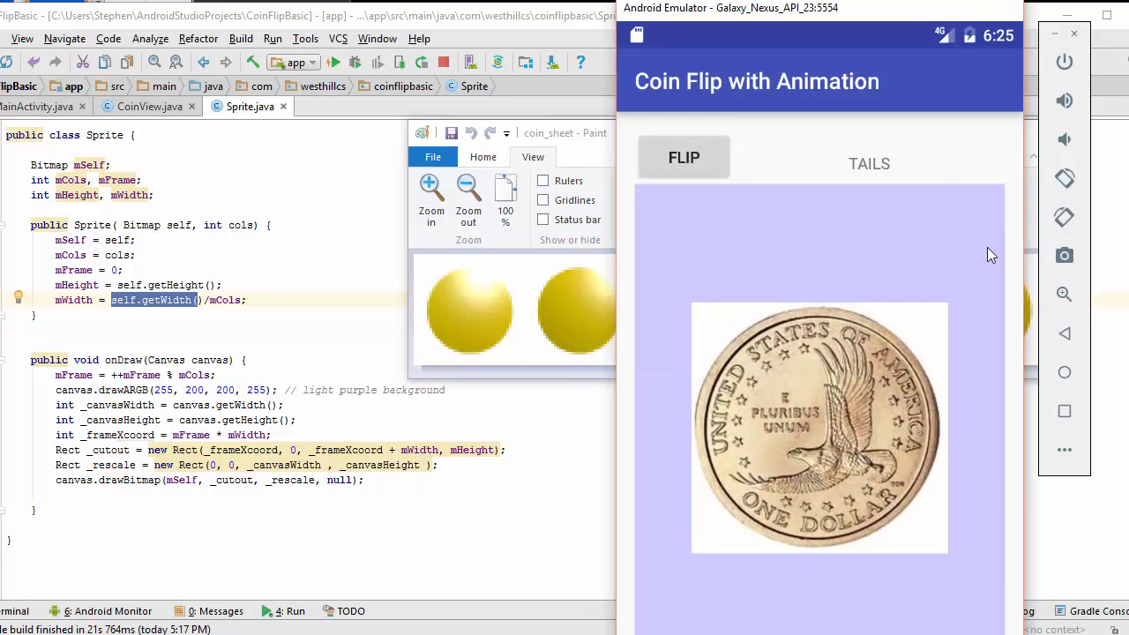
# Step: Flip the coin in the emulator app so it turns from tails to heads
pyautogui.click(684, 157)
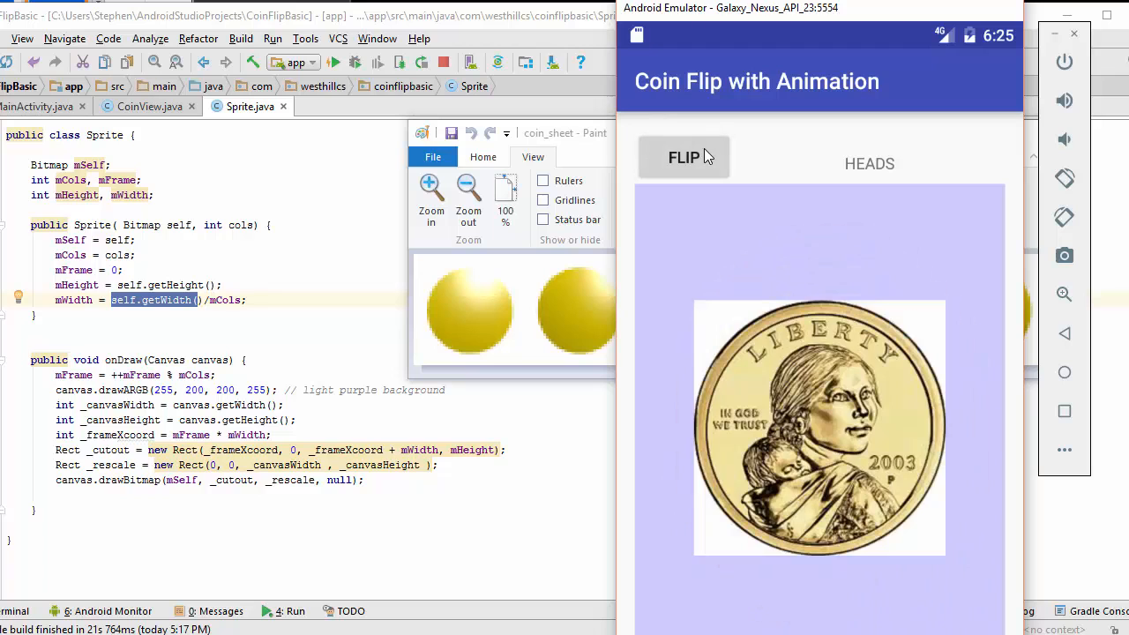
pyautogui.moveTo(873, 303)
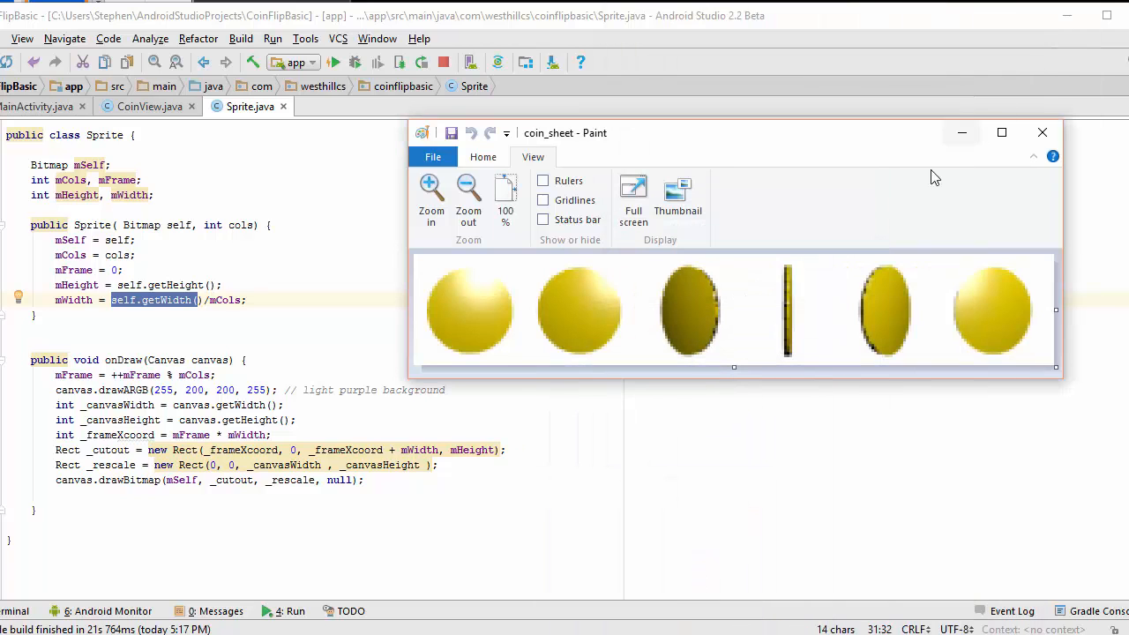
pyautogui.moveTo(344, 233)
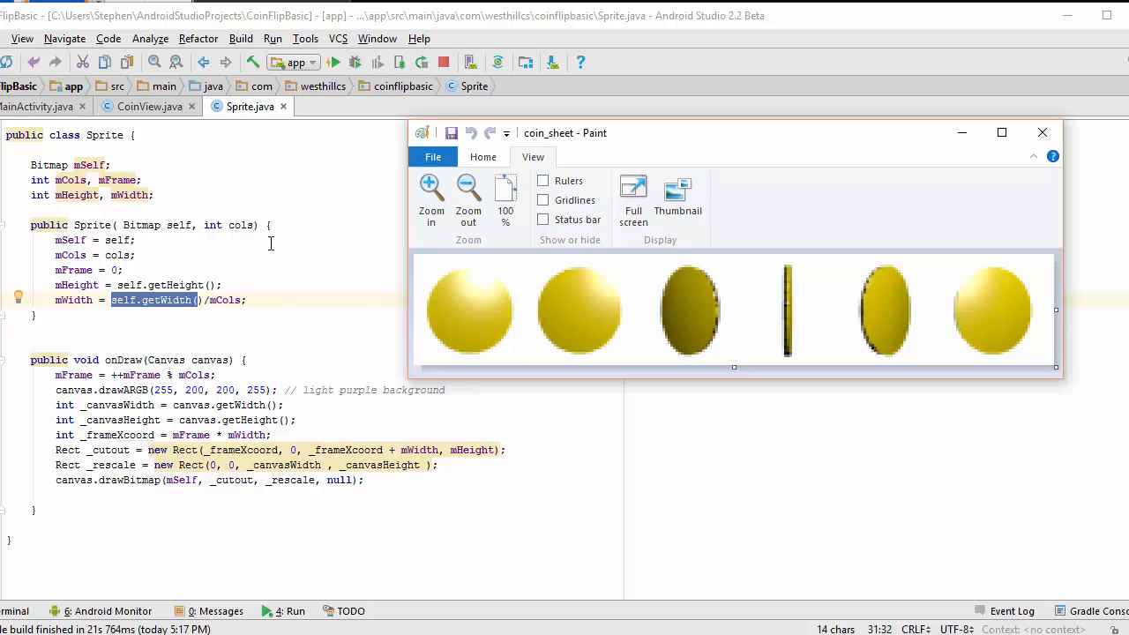
# Step: Bring up the MainActivity code that flips the coin and updates the result label
pyautogui.click(37, 105)
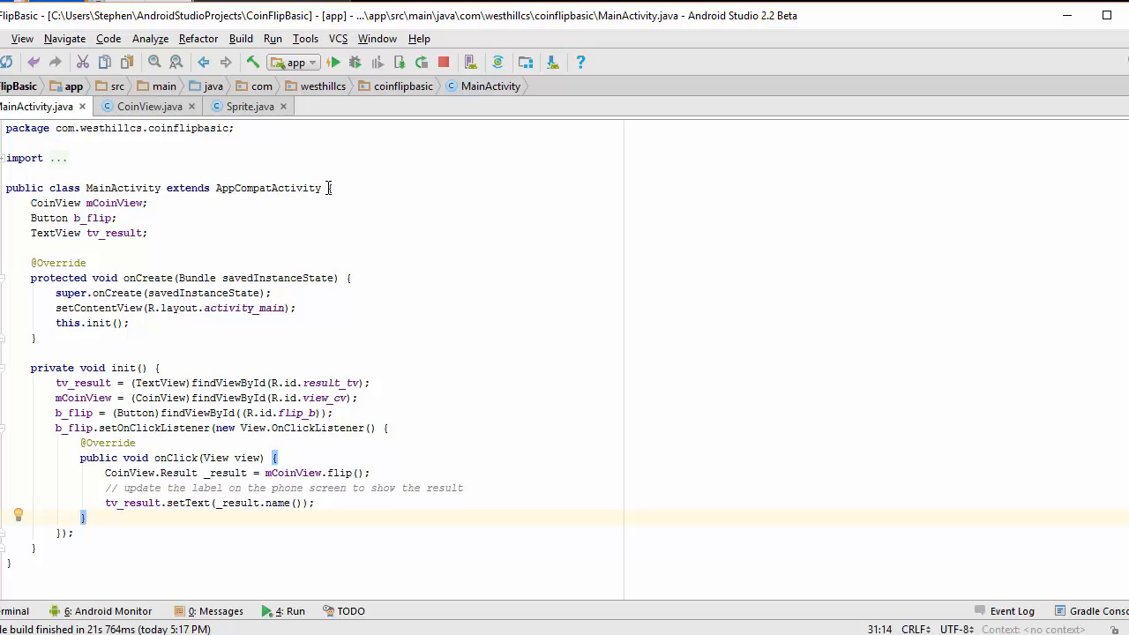
pyautogui.moveTo(392, 291)
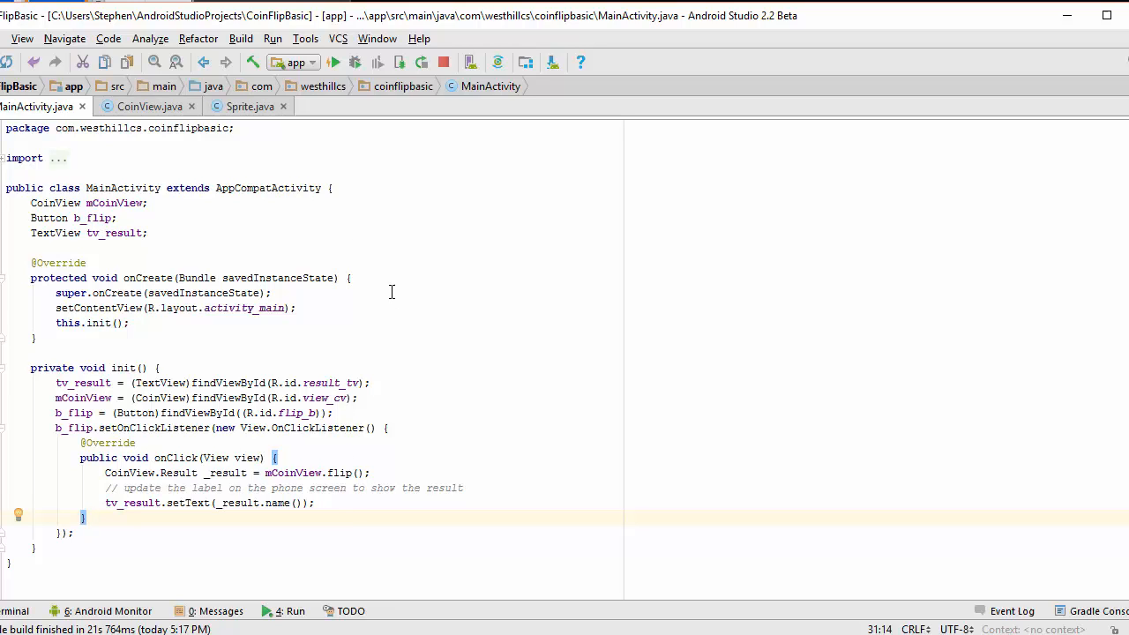
# Step: Switch to the CoinView SurfaceView class with its bitmaps and result enum
pyautogui.click(148, 106)
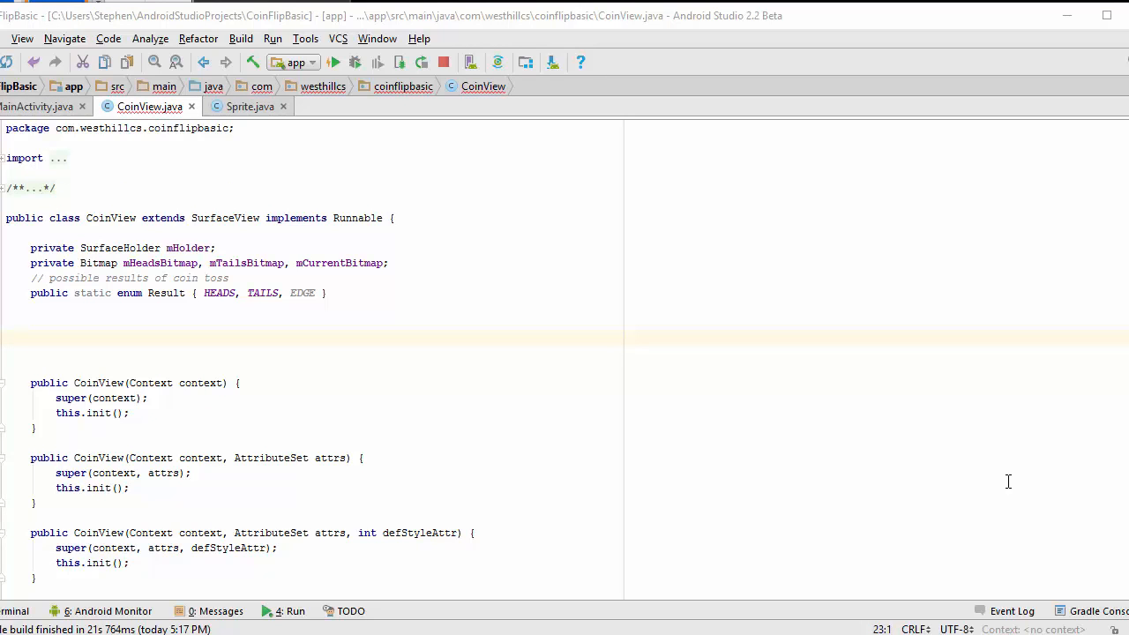
pyautogui.moveTo(14, 331)
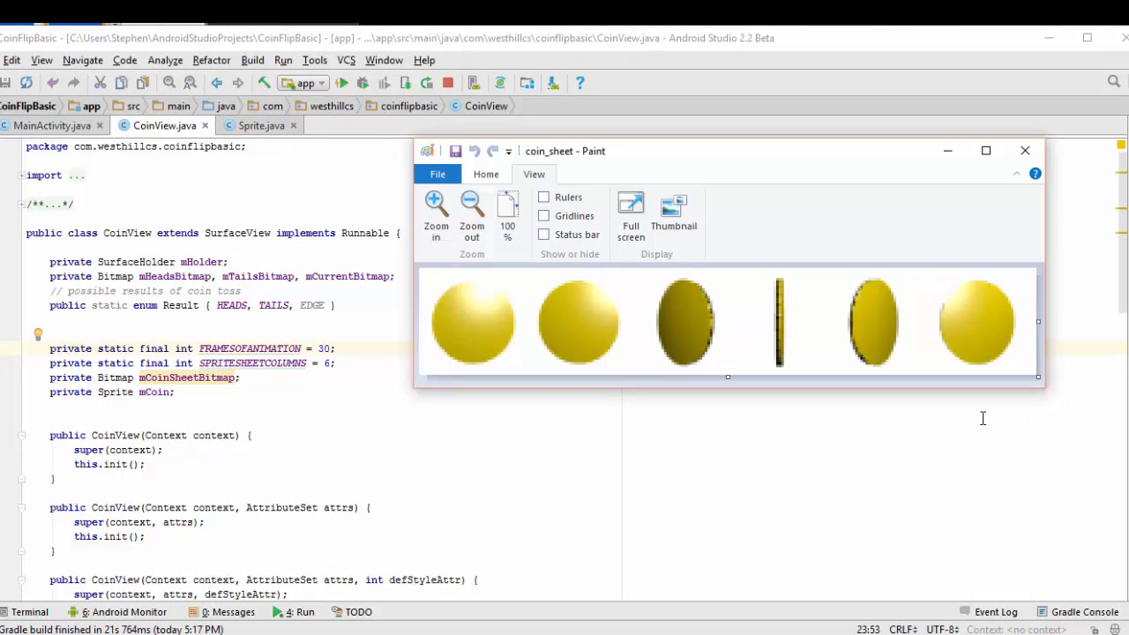
pyautogui.moveTo(551, 451)
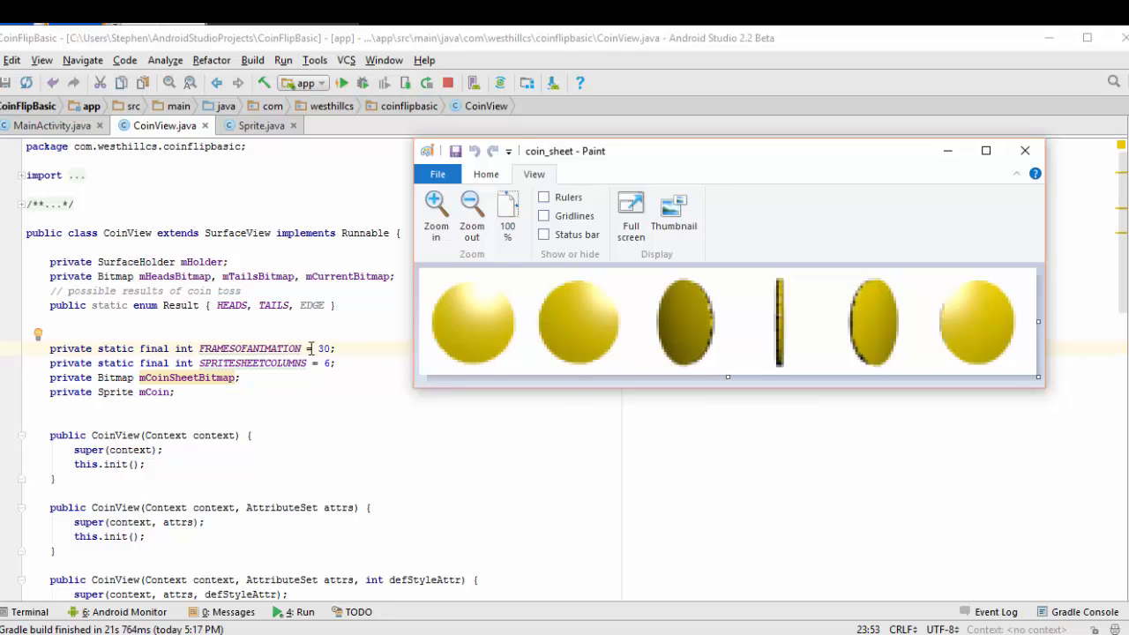
pyautogui.moveTo(362, 425)
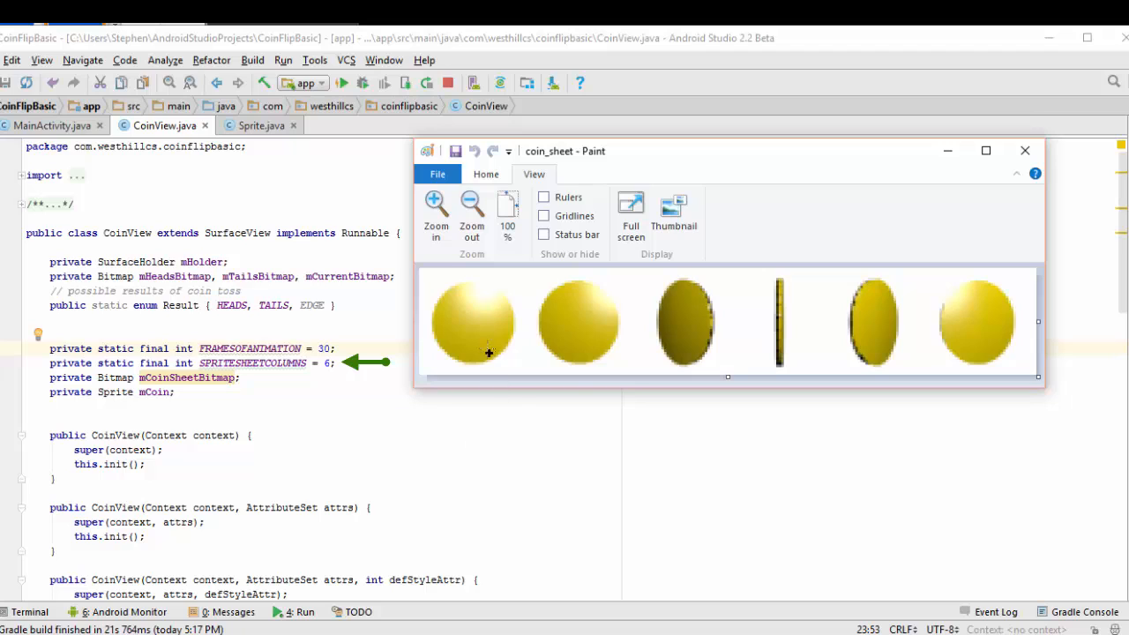
pyautogui.moveTo(963, 405)
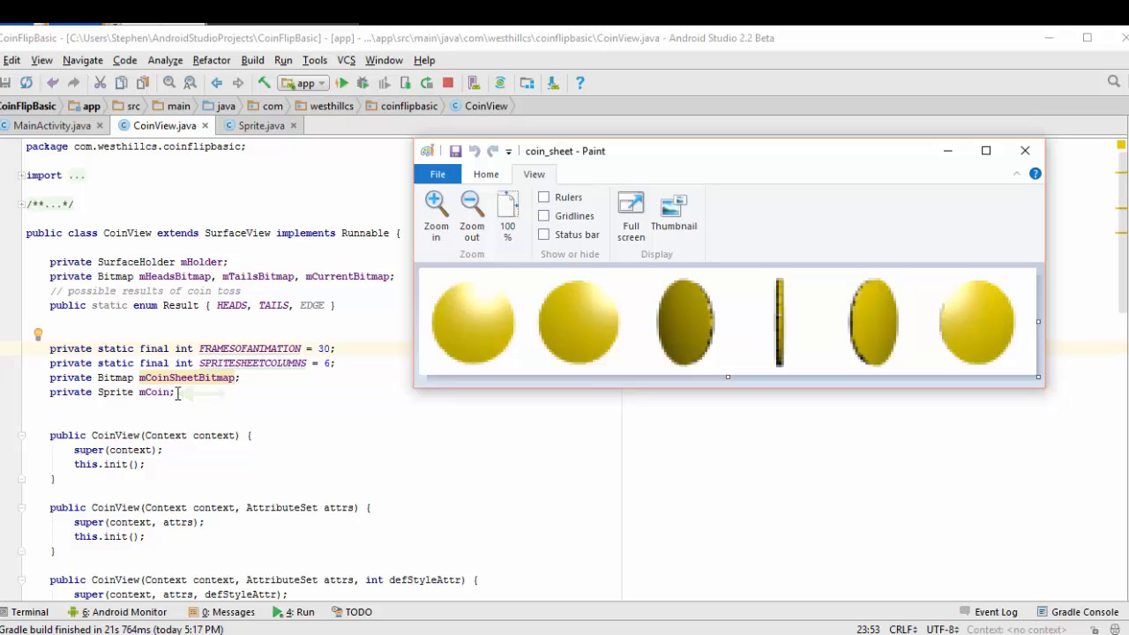
pyautogui.moveTo(512, 425)
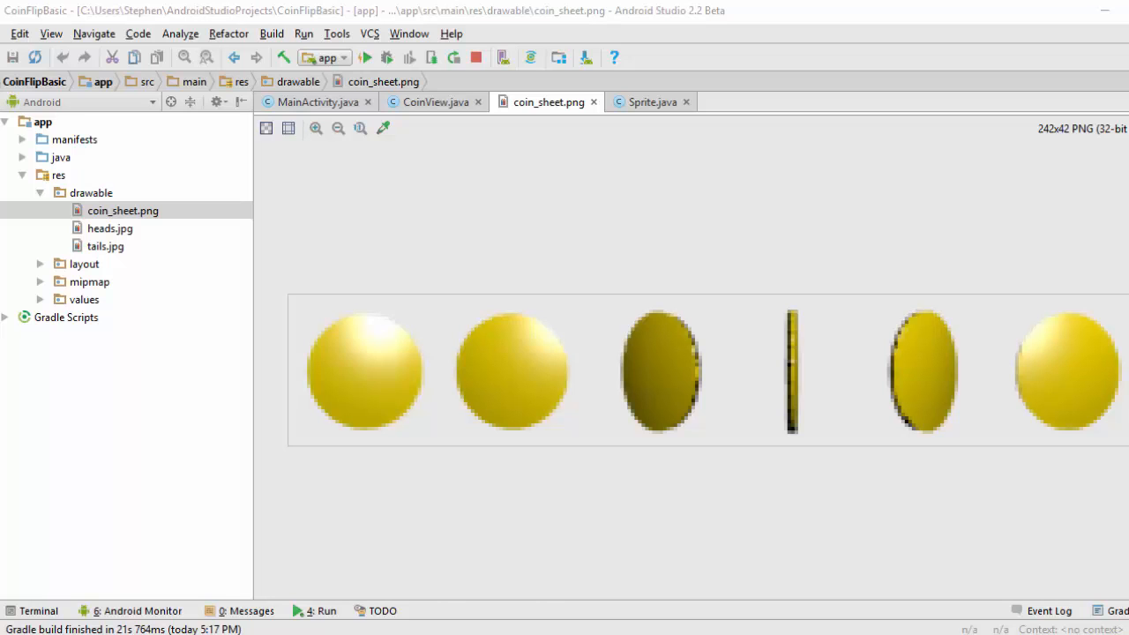
# Step: Open coin_sheet.png from the app's drawable resources
pyautogui.click(432, 101)
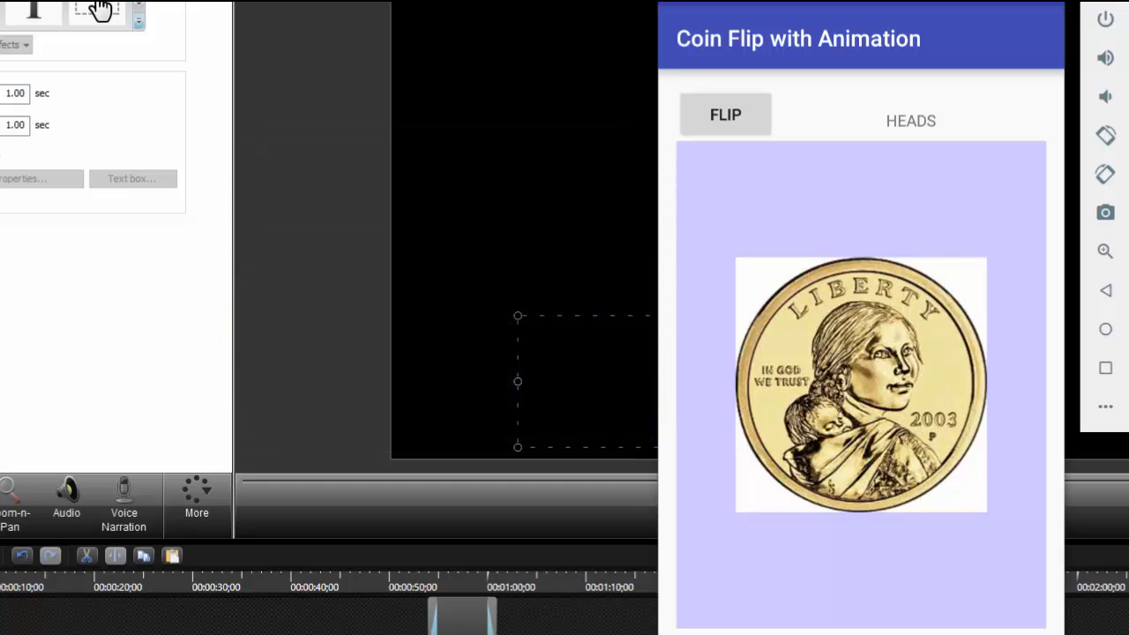
# Step: Flip the coin twice in the emulator to play the spinning sprite animation
pyautogui.click(725, 115)
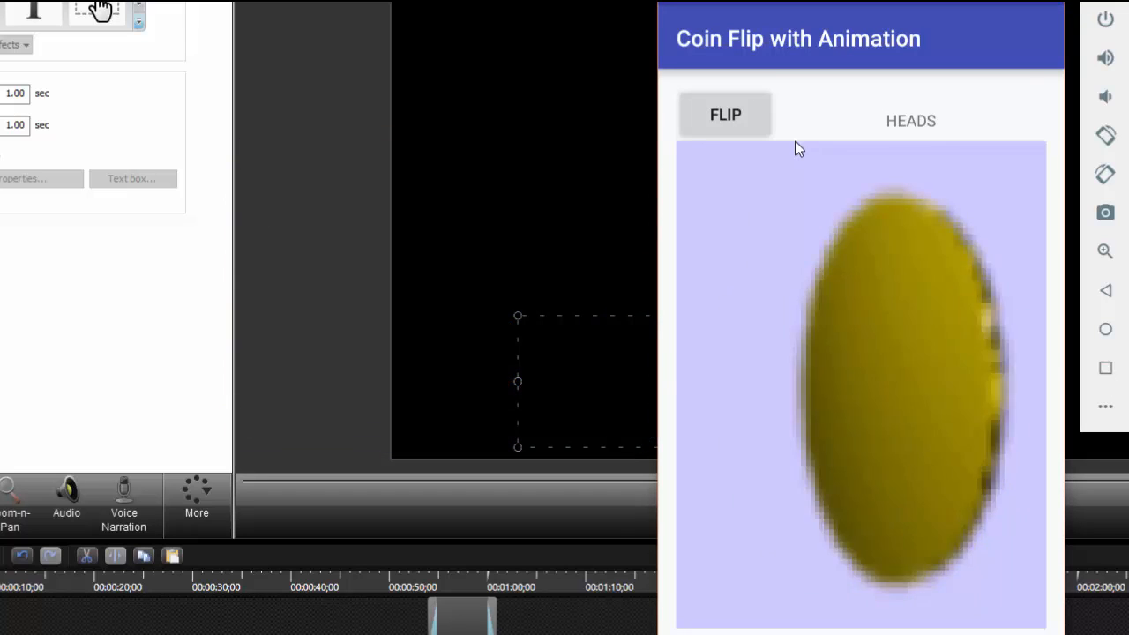
pyautogui.click(725, 115)
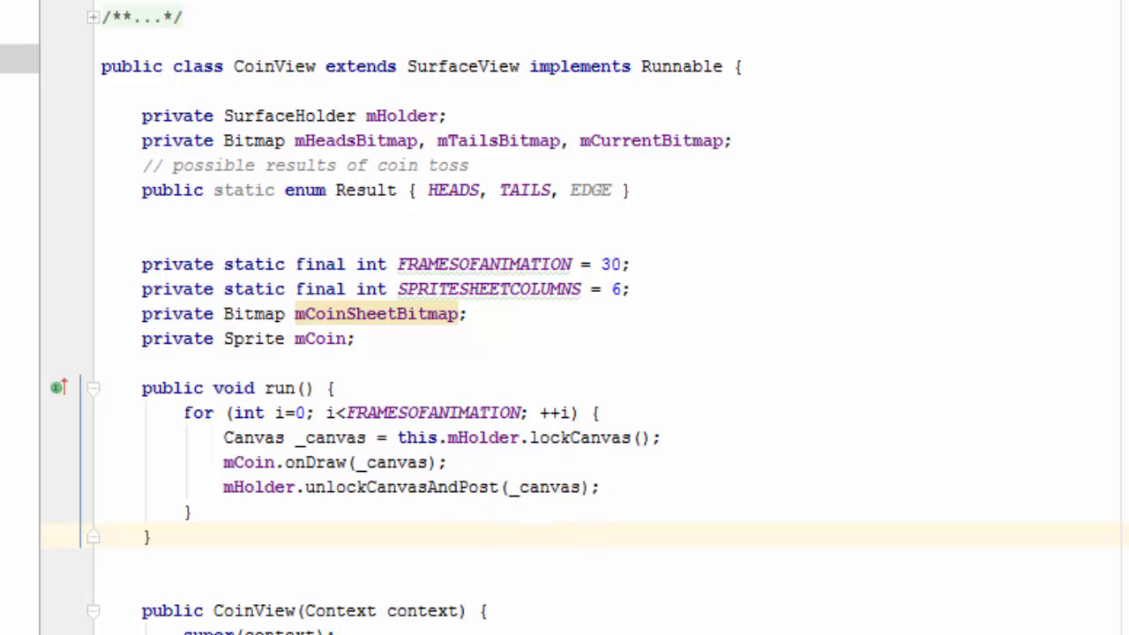
pyautogui.scroll(-3)
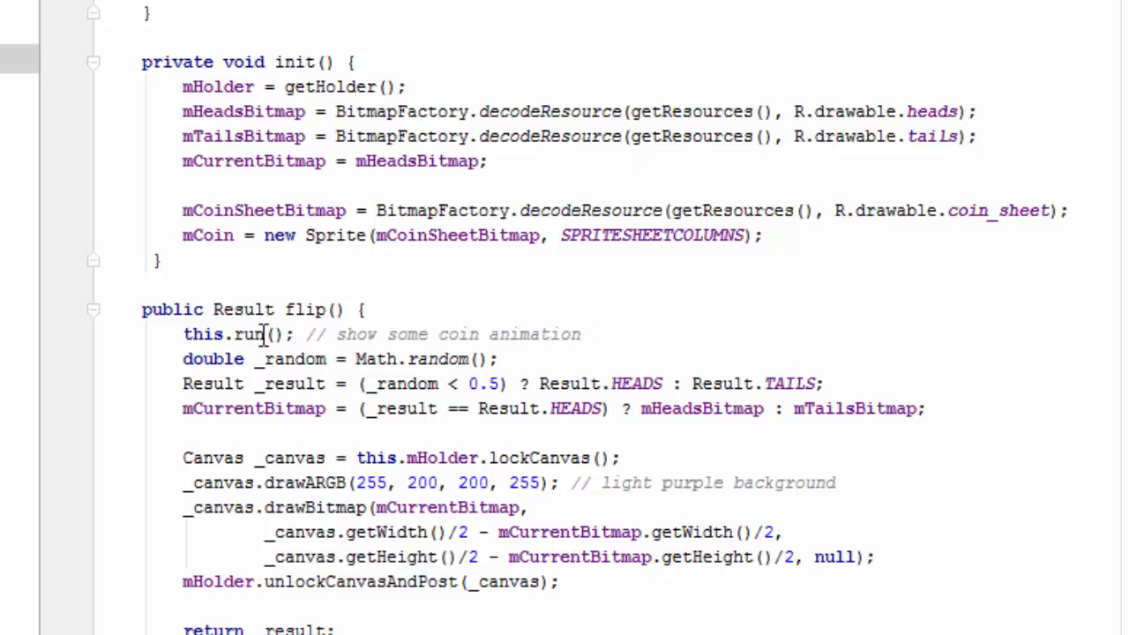
pyautogui.moveTo(381, 334)
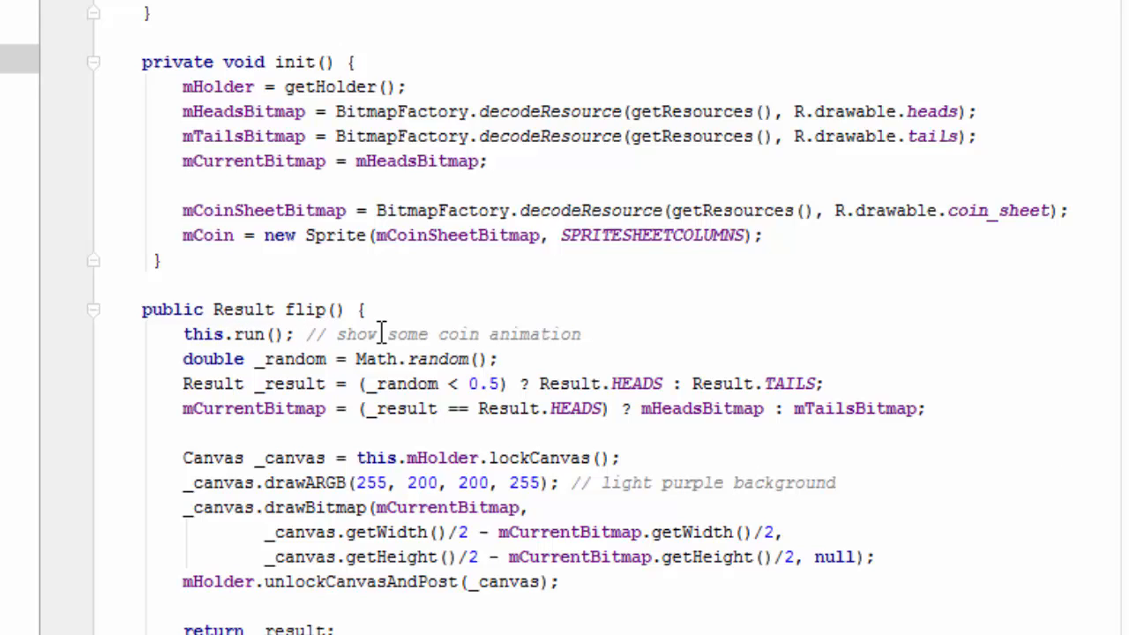
# Step: Scroll MainActivity to the click listener calling CoinView's flip()
pyautogui.scroll(3)
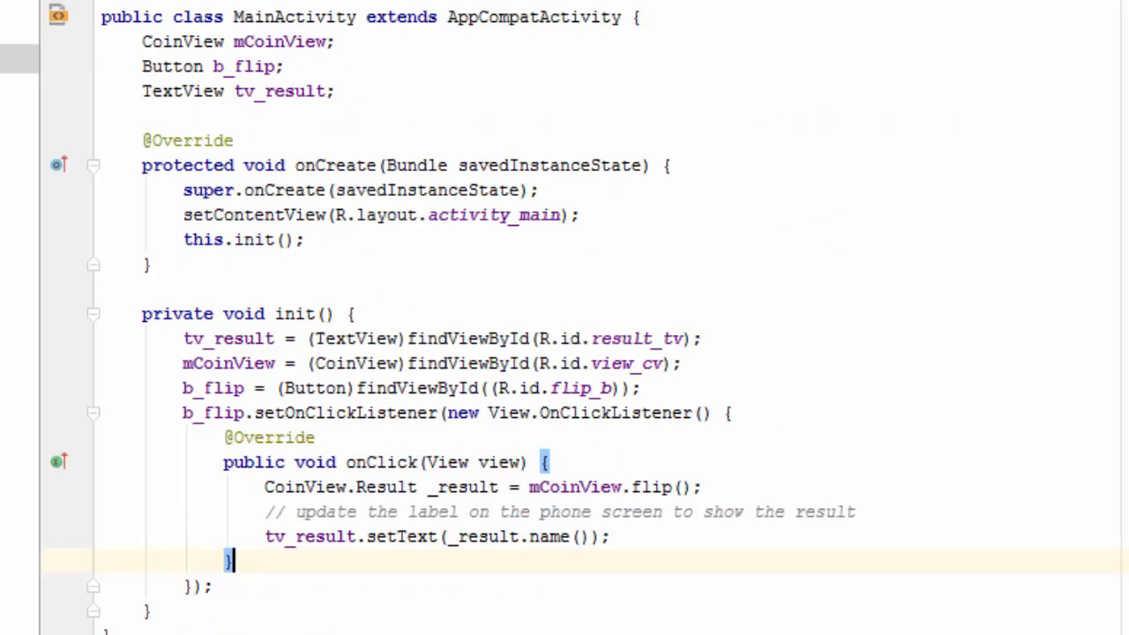
pyautogui.moveTo(750, 222)
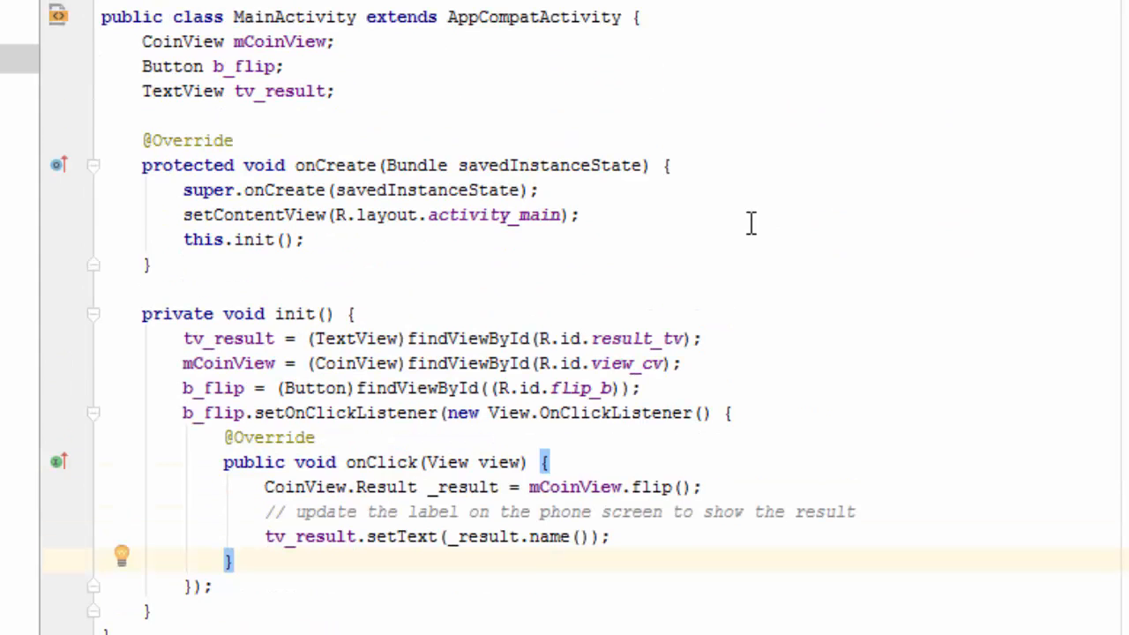
pyautogui.moveTo(357, 545)
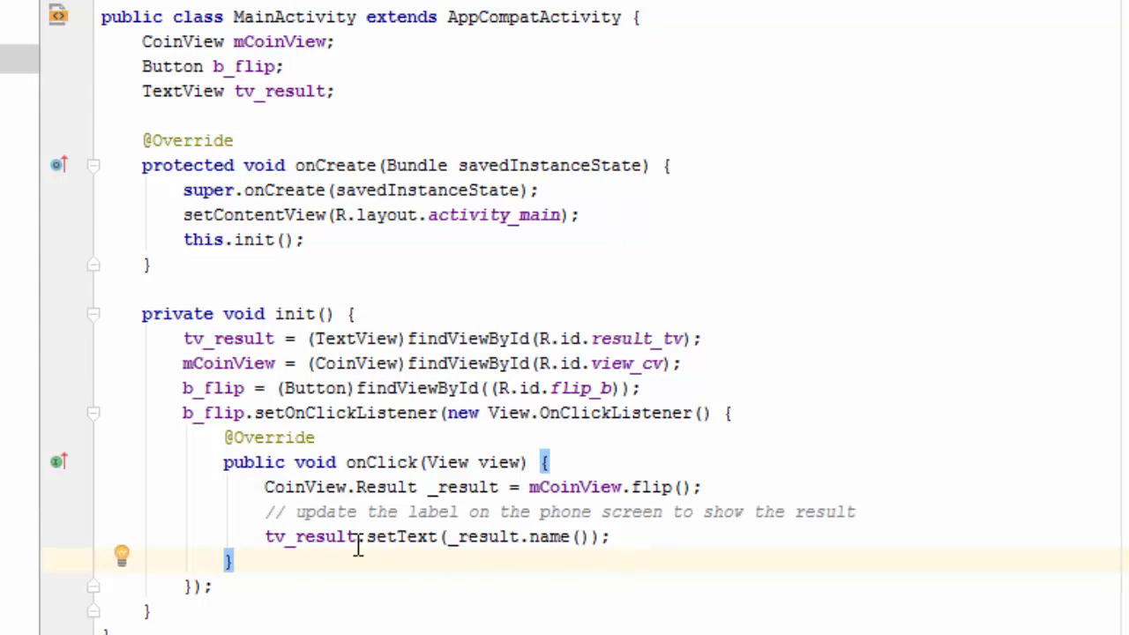
pyautogui.moveTo(415, 487)
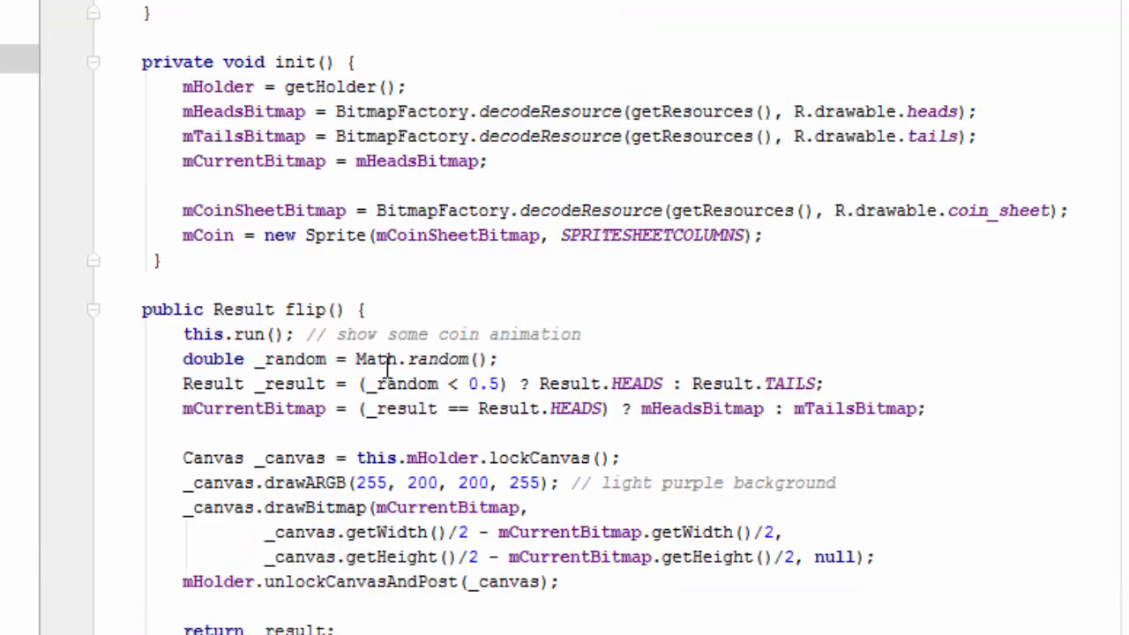
# Step: Run 'app' to relaunch Coin Flip with Animation on the emulator
pyautogui.scroll(3)
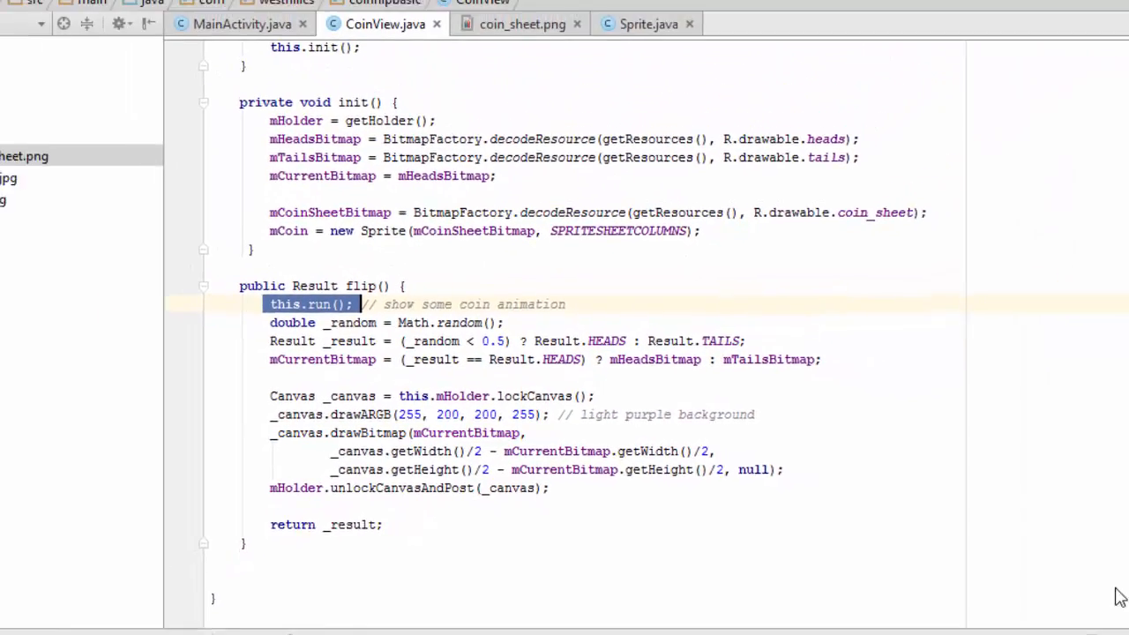
pyautogui.click(342, 60)
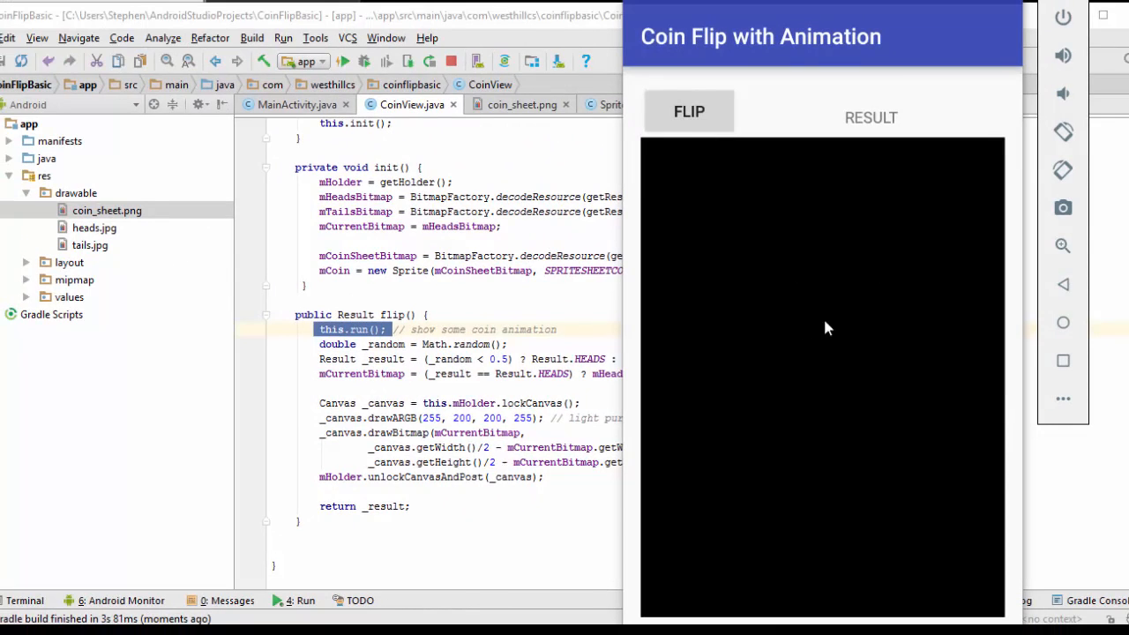